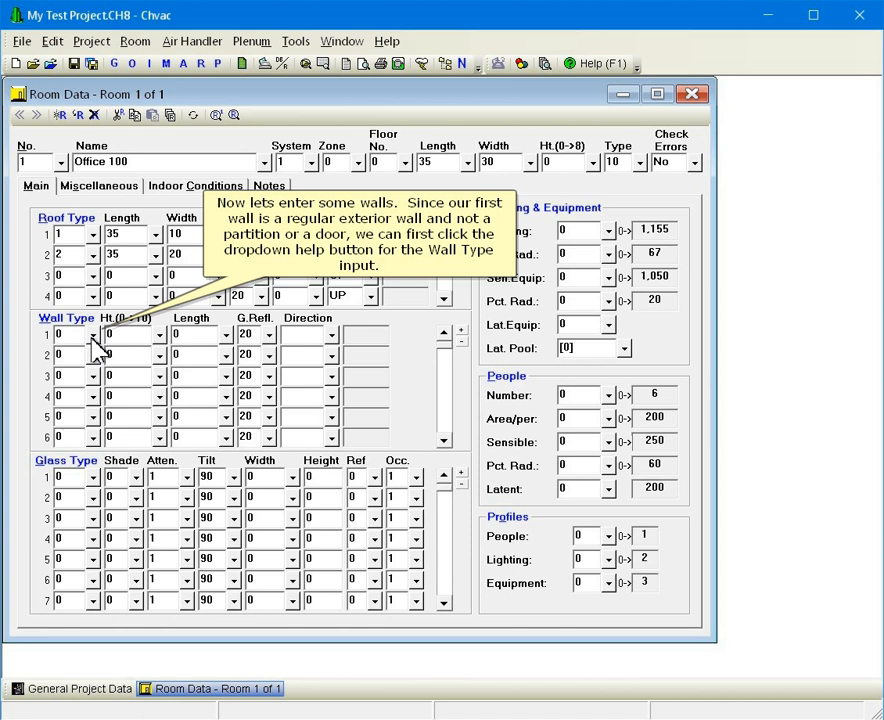
Bring up the Define Master Wall dialog for Office 100's first wall type
{"action": "left_click", "coordinate": [92, 334]}
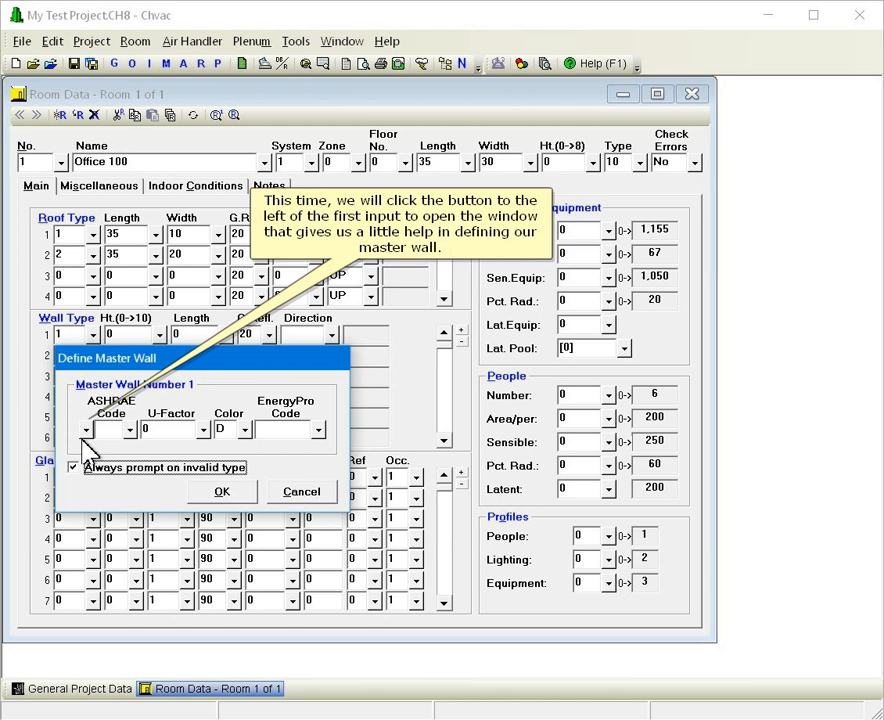
Choose the 8-inch lightweight filled-core block wall with face brick and R-13, U-factor 0.067
{"action": "left_click", "coordinate": [88, 428]}
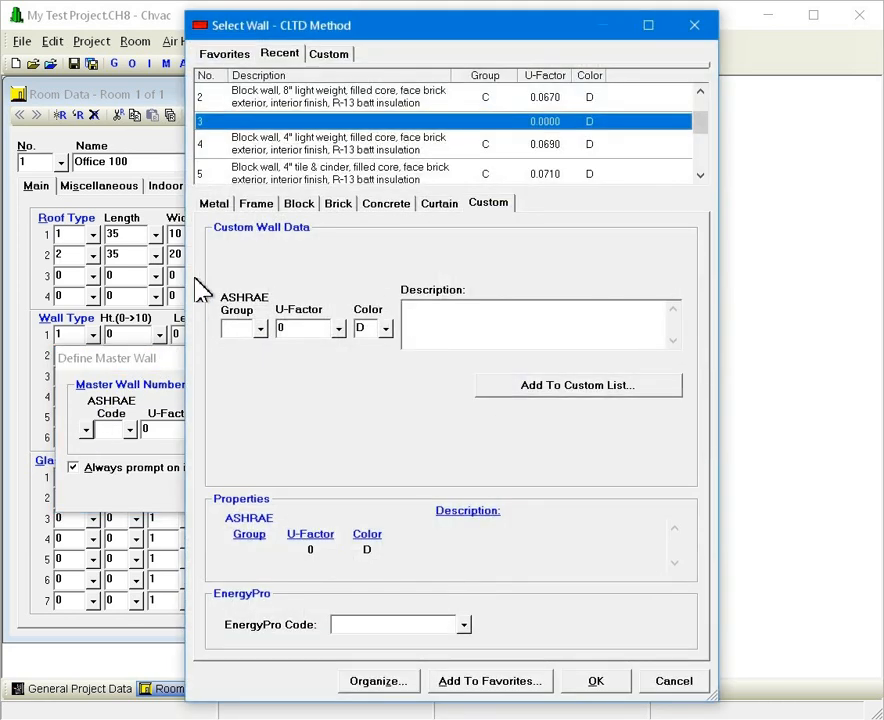
{"action": "mouse_move", "coordinate": [270, 210]}
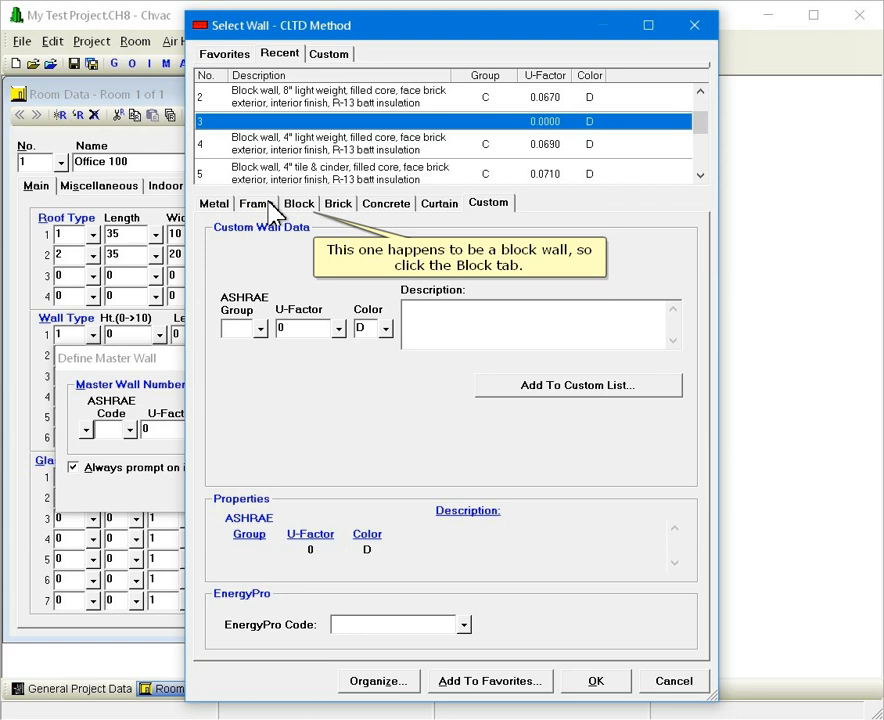
{"action": "left_click", "coordinate": [298, 204]}
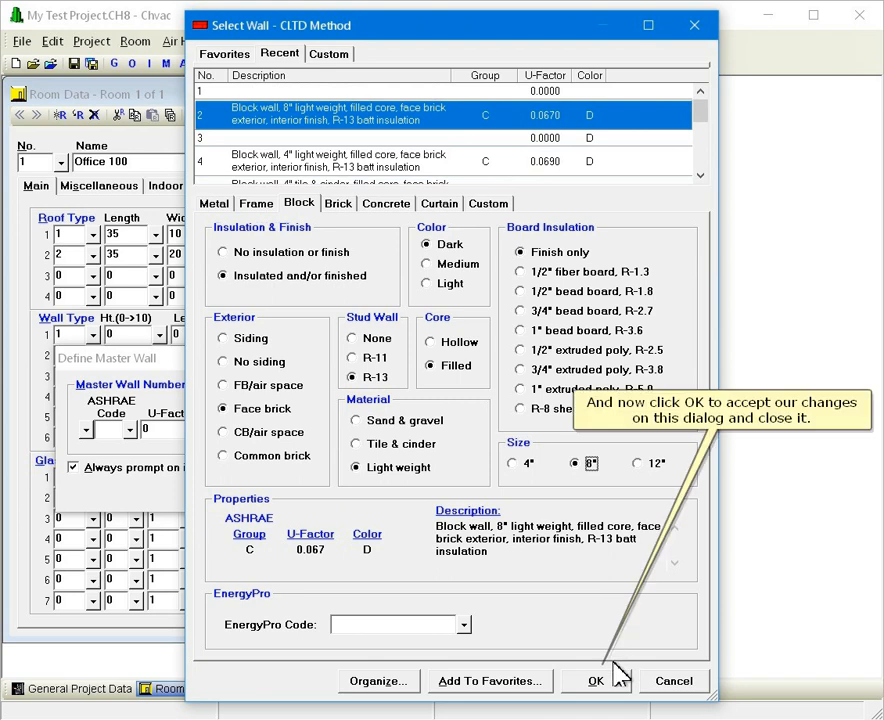
{"action": "left_click", "coordinate": [596, 680]}
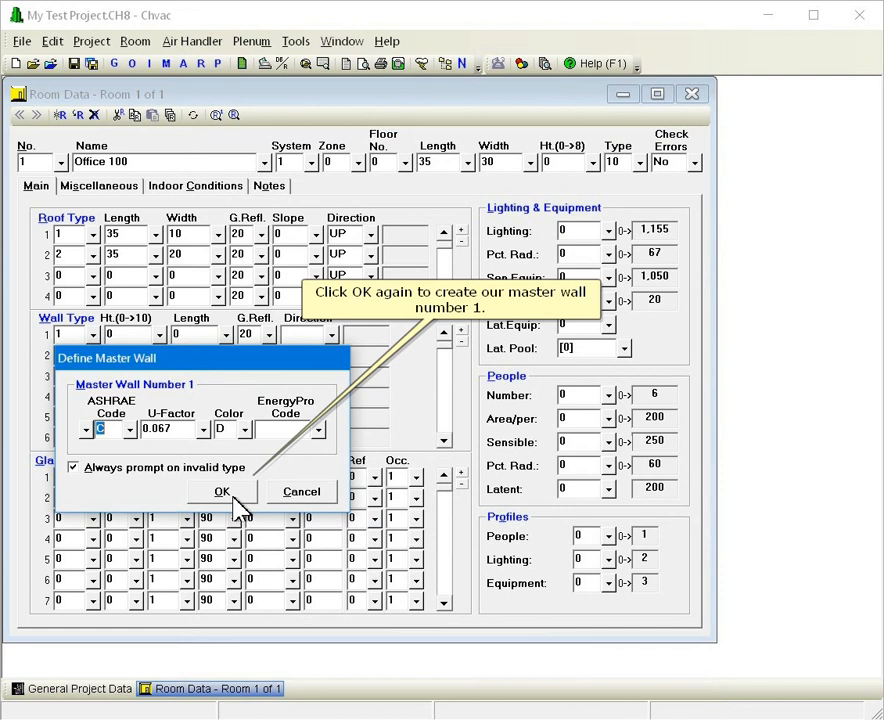
Create master wall 1 and bring up the direction choices for wall row 1
{"action": "left_click", "coordinate": [222, 492]}
{"action": "type", "text": "35"}
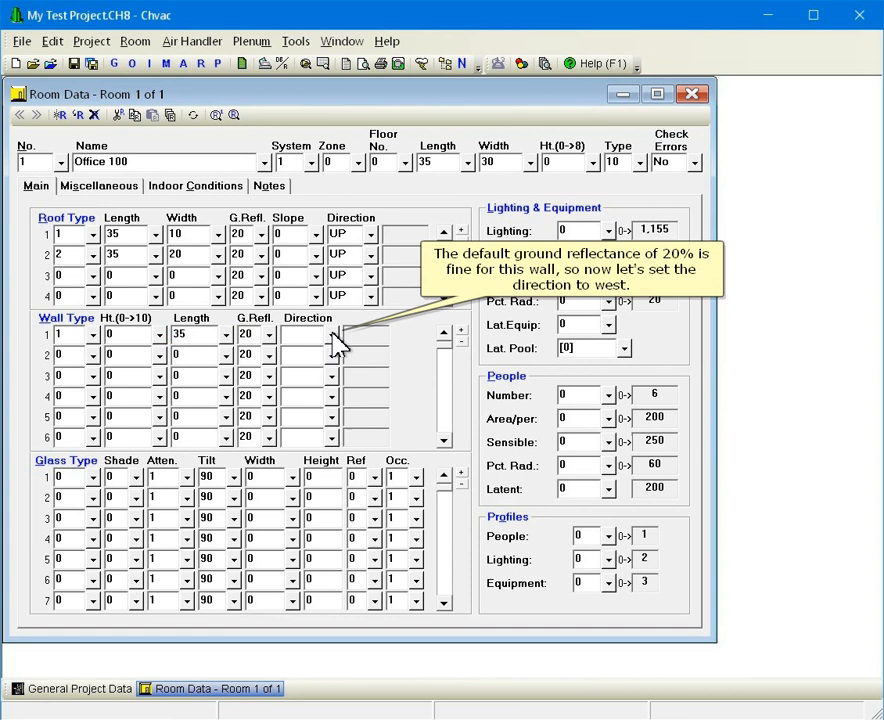
{"action": "left_click", "coordinate": [338, 334]}
{"action": "type", "text": "W"}
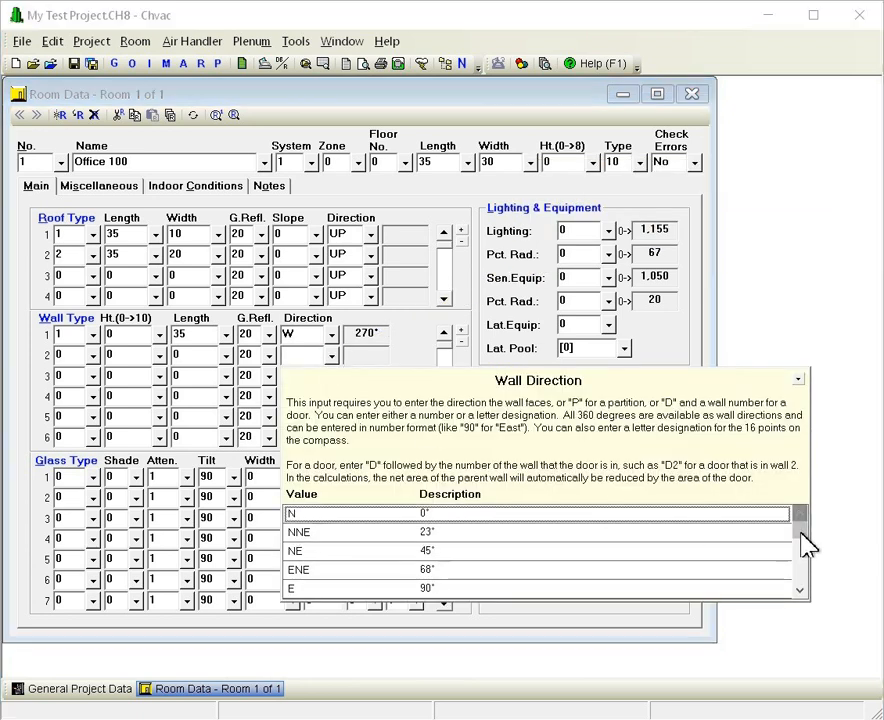
Scroll the Wall Direction list toward W (270°) for wall row 1
{"action": "scroll", "scroll_direction": "down", "scroll_amount": 3}
{"action": "type", "text": "P"}
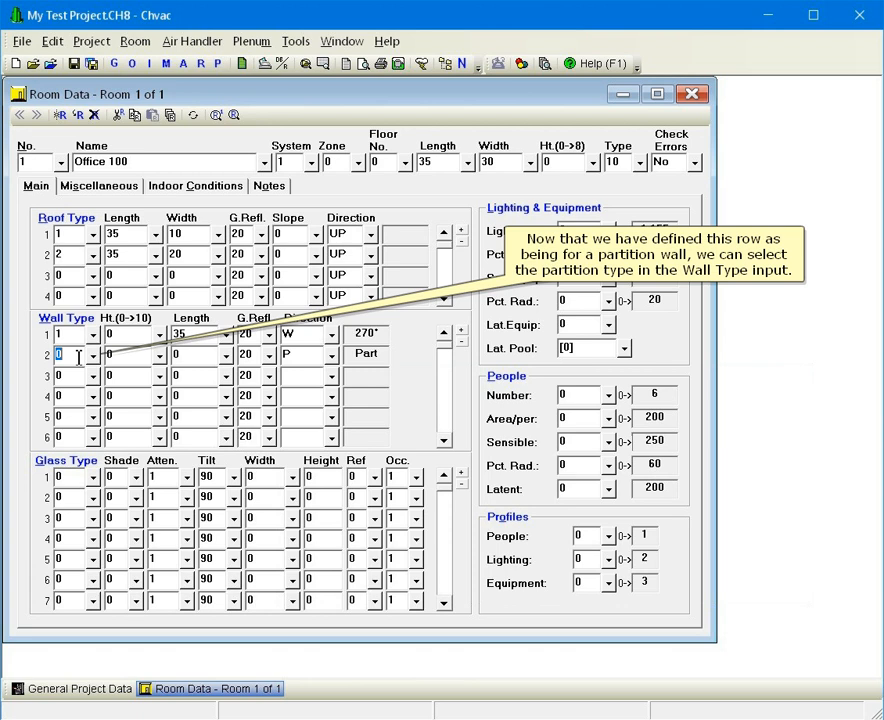
{"action": "left_click", "coordinate": [70, 354]}
{"action": "type", "text": "1"}
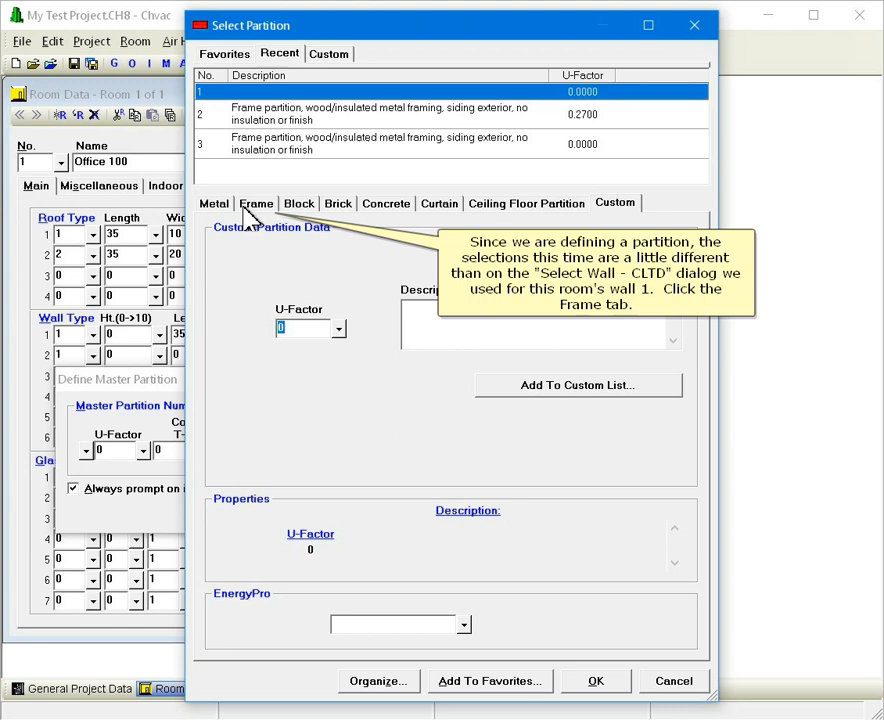
Choose a wood/insulated metal frame partition with siding and no insulation, U-factor 0.27
{"action": "left_click", "coordinate": [256, 204]}
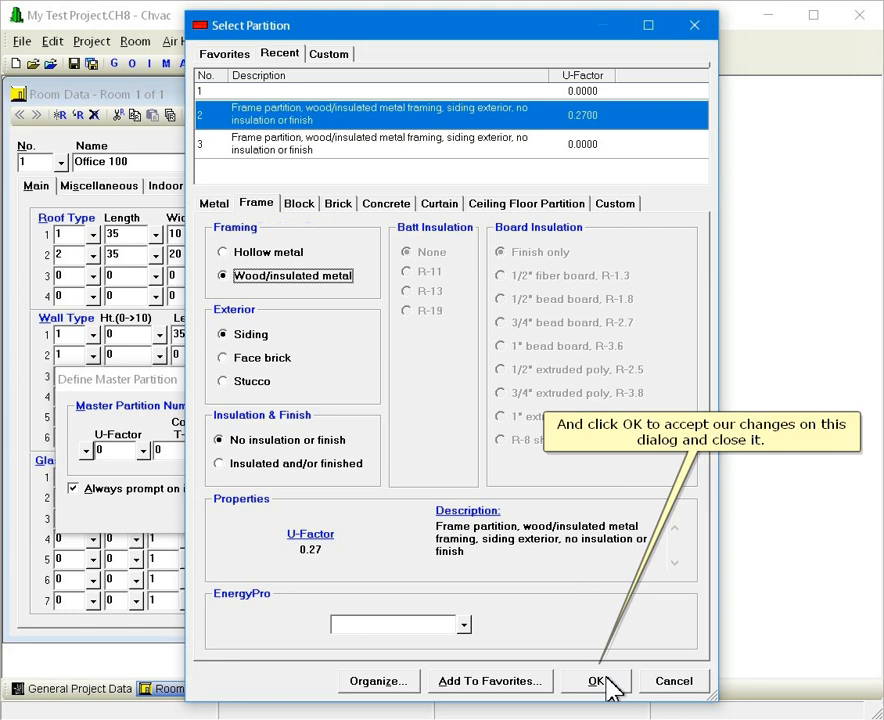
{"action": "left_click", "coordinate": [588, 680]}
{"action": "type", "text": "25"}
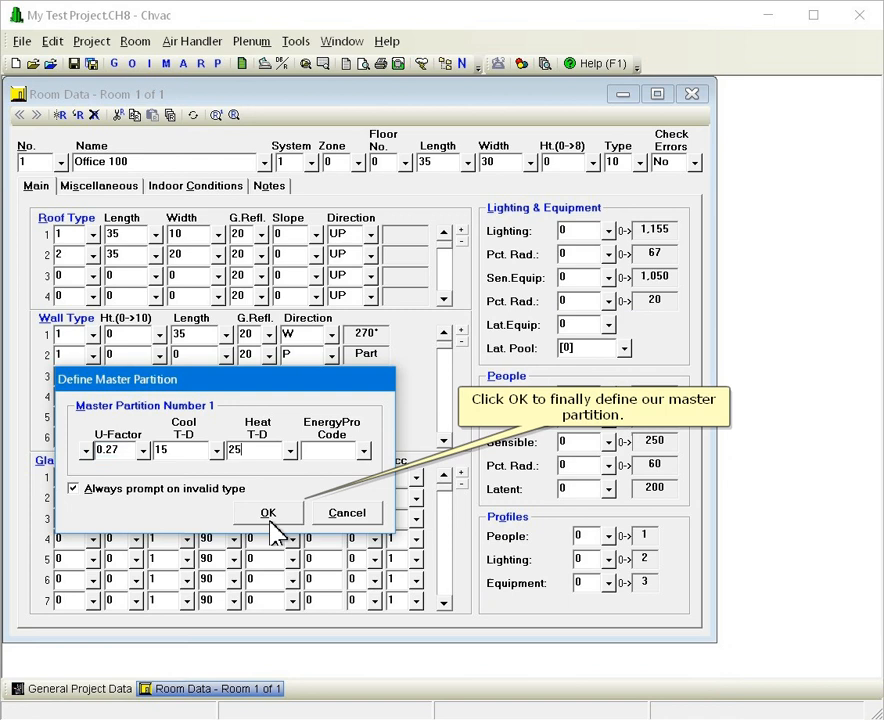
Accept master partition 1 with U-factor 0.27, cooling TD 15 and heating TD 25
{"action": "left_click", "coordinate": [268, 512]}
{"action": "type", "text": "D1"}
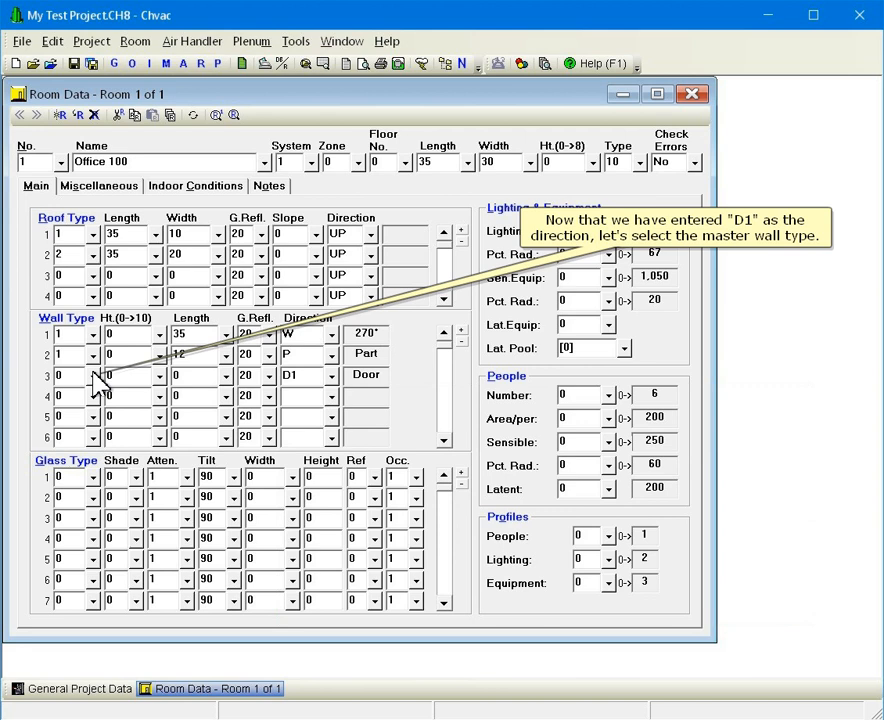
Start choosing a master wall type for wall row 3, the D1 door
{"action": "left_click", "coordinate": [76, 376]}
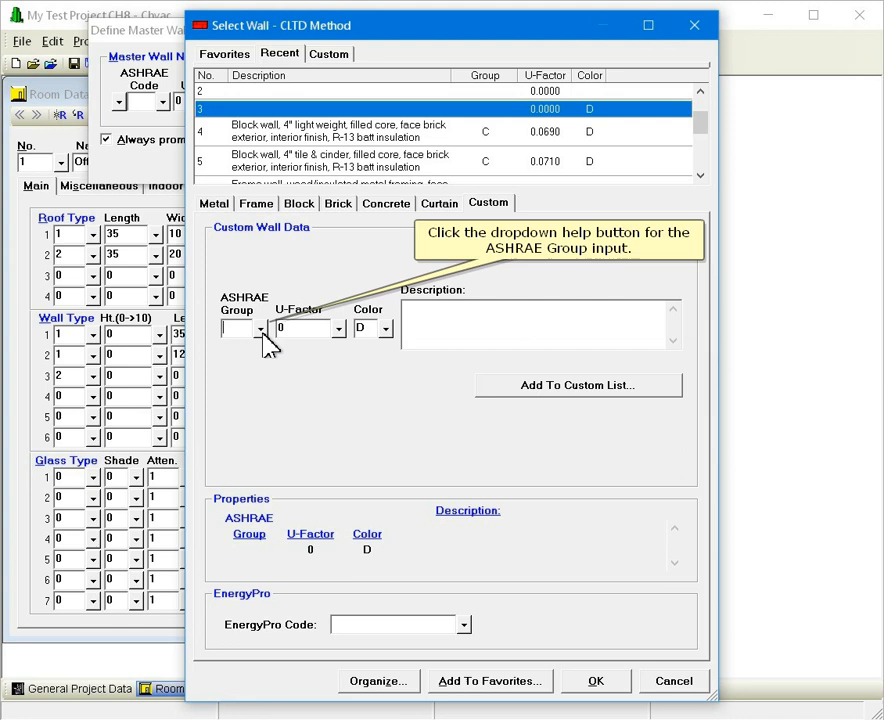
Show the ASHRAE wall group code reference for the custom door wall
{"action": "left_click", "coordinate": [260, 328]}
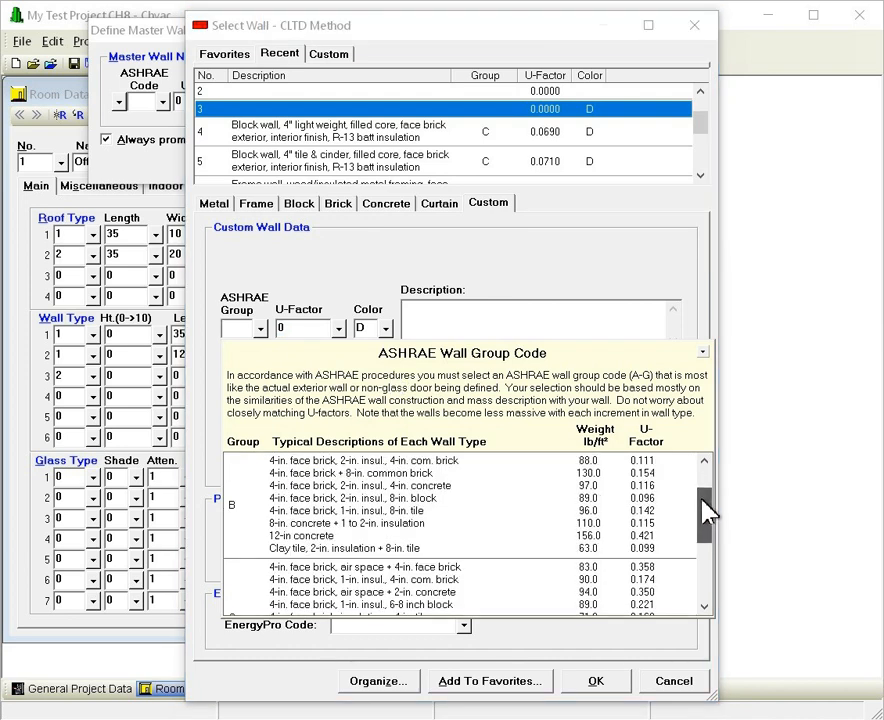
Scroll the ASHRAE group code table toward group G
{"action": "scroll", "scroll_direction": "down", "scroll_amount": 3}
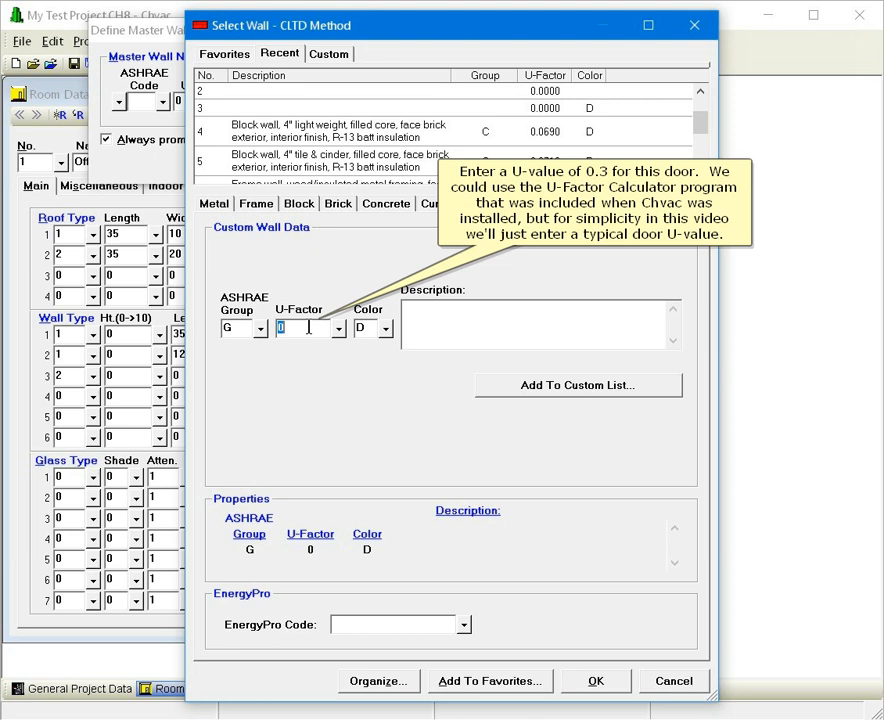
Define master wall 2 as a custom 'Metal door' with U-factor 0.3 and assign it to wall 3
{"action": "type", "text": "0.3"}
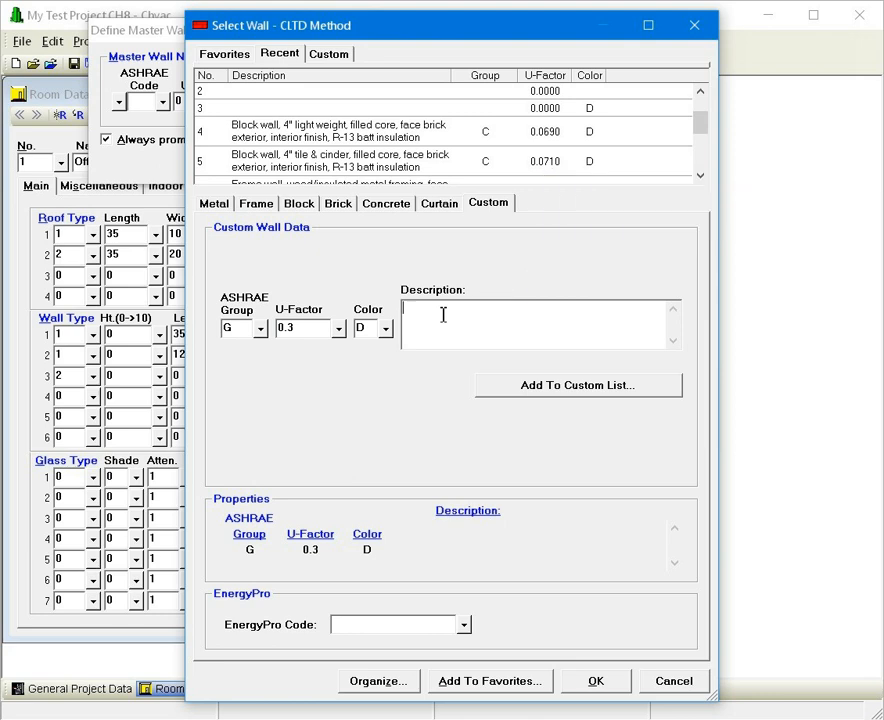
{"action": "type", "text": "Metal door"}
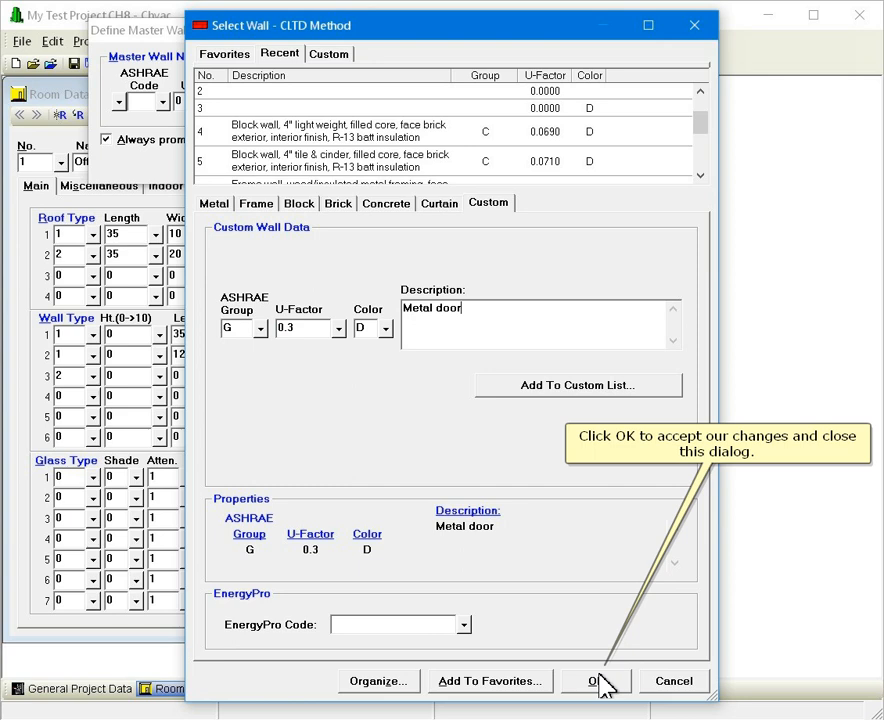
{"action": "left_click", "coordinate": [594, 680]}
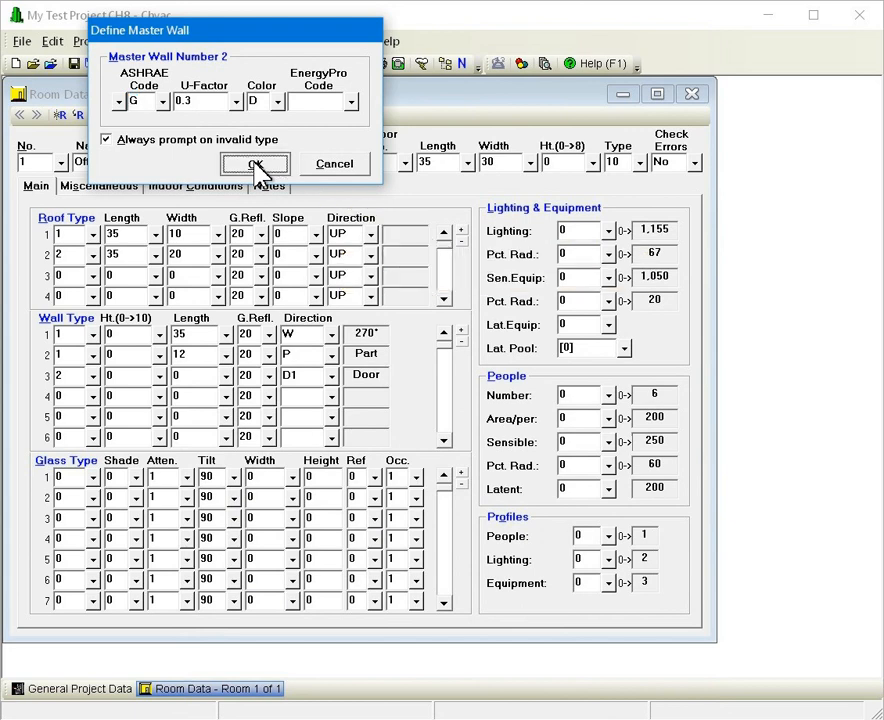
{"action": "left_click", "coordinate": [254, 164]}
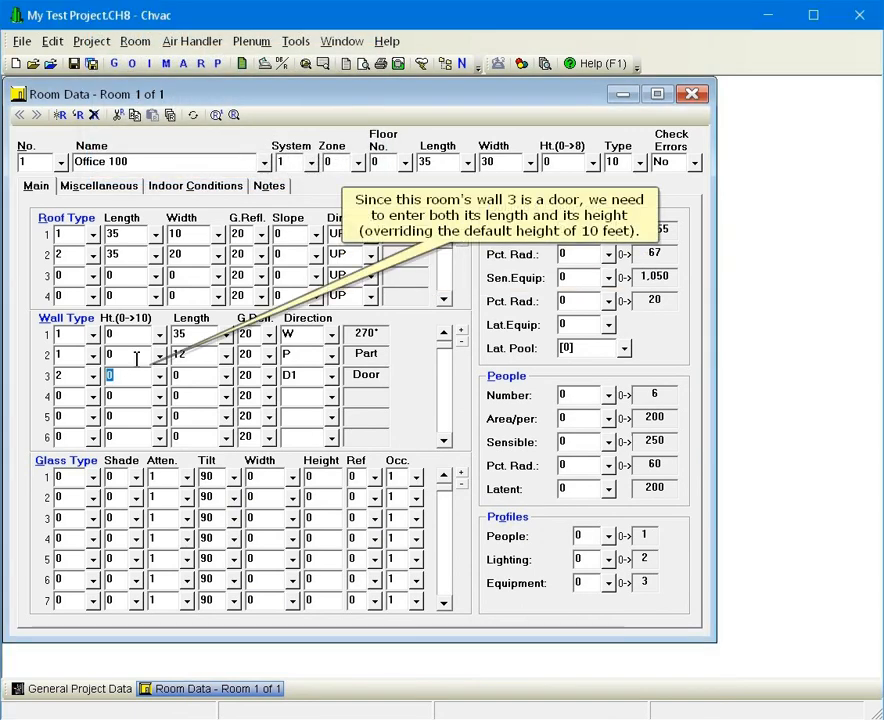